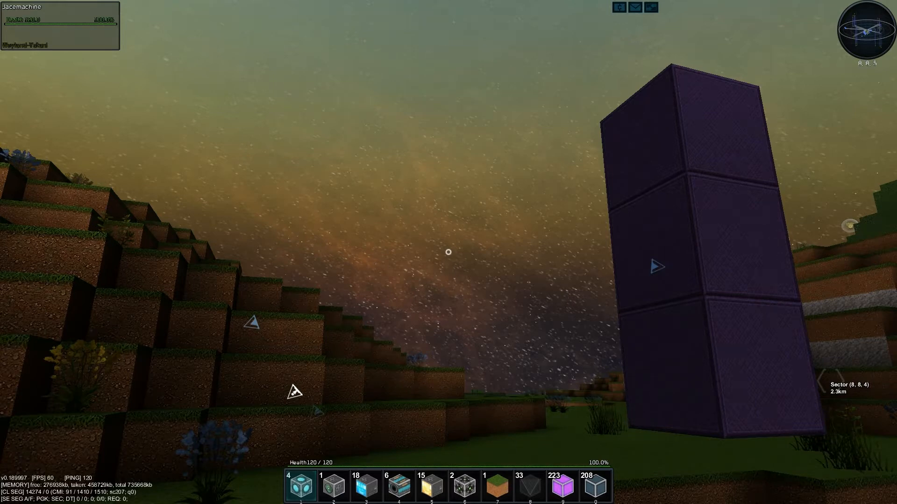
{"action": "mouse_move", "coordinate": [449, 252]}
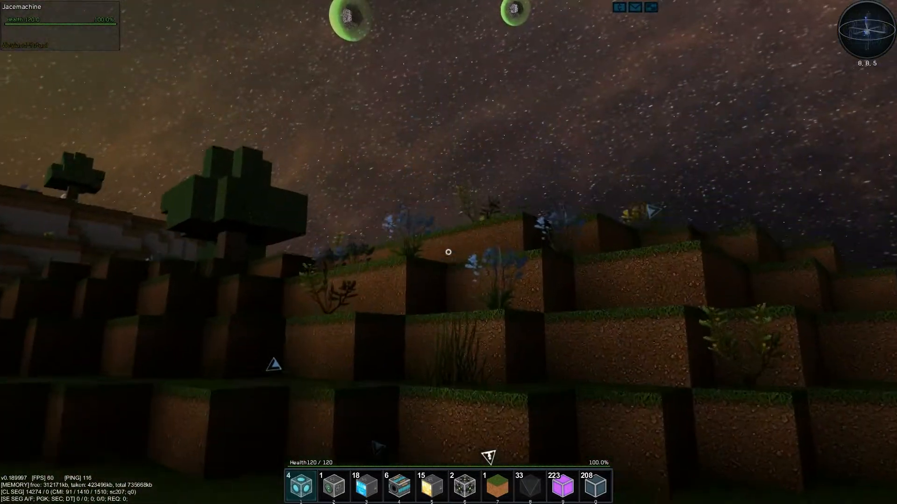
{"action": "mouse_move", "coordinate": [448, 251]}
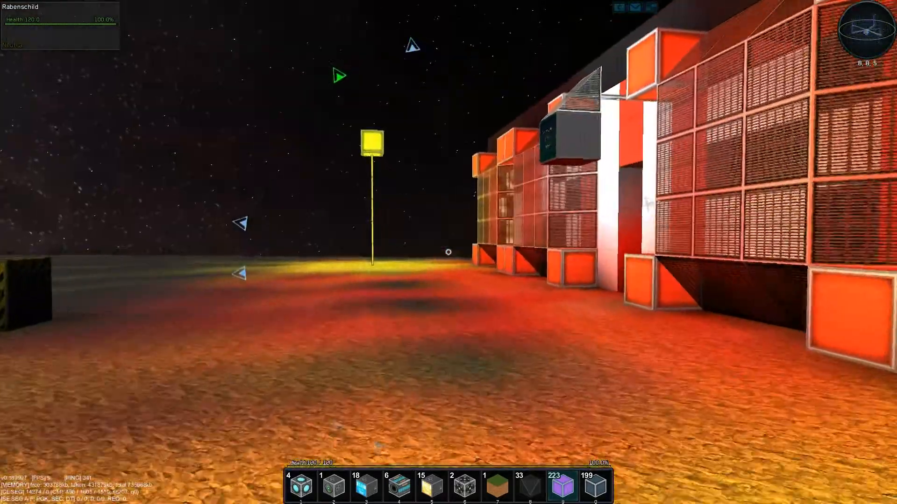
{"action": "mouse_move", "coordinate": [448, 252]}
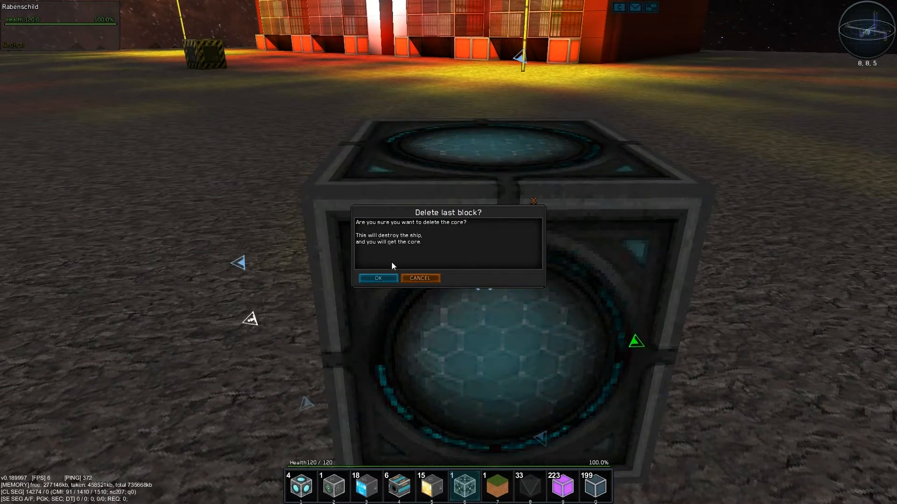
- Close the 'Delete last block?' dialog, leaving the new small ship hovering near the lamp post
{"action": "left_click", "coordinate": [377, 278]}
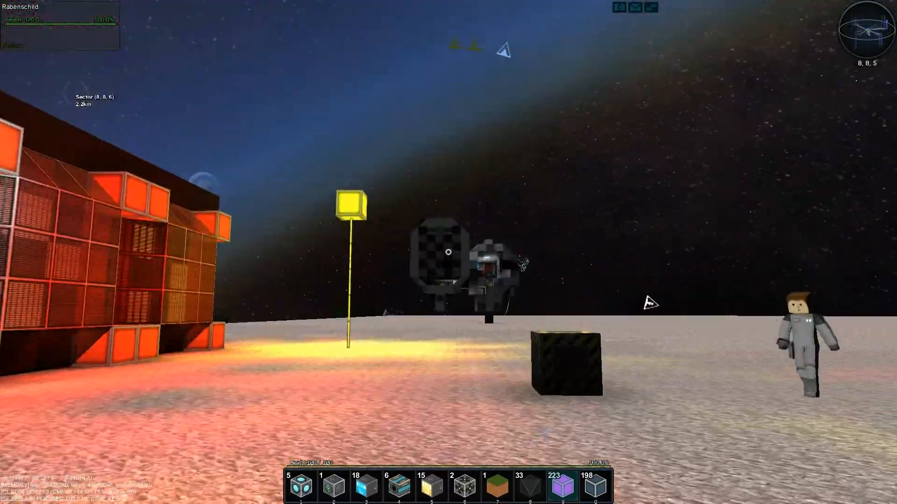
{"action": "mouse_move", "coordinate": [448, 253]}
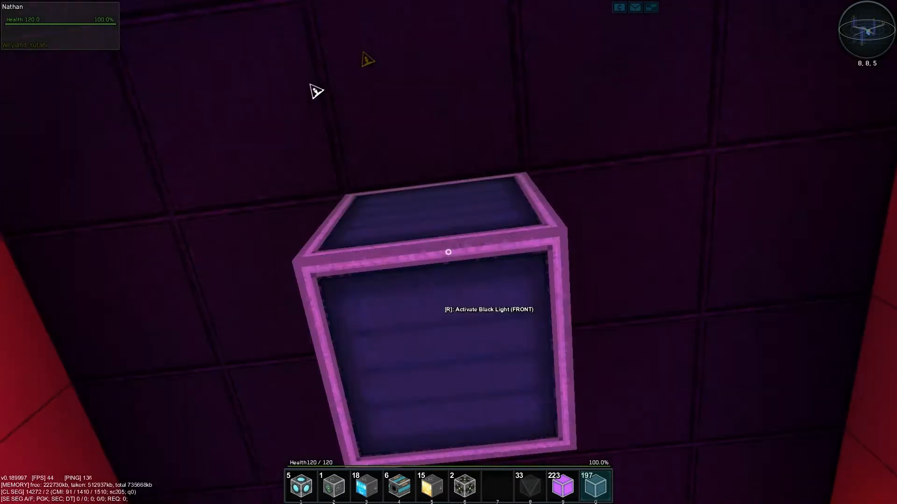
- Activate the Black Light block with R, darkening the surrounding interior
{"action": "key", "text": "r"}
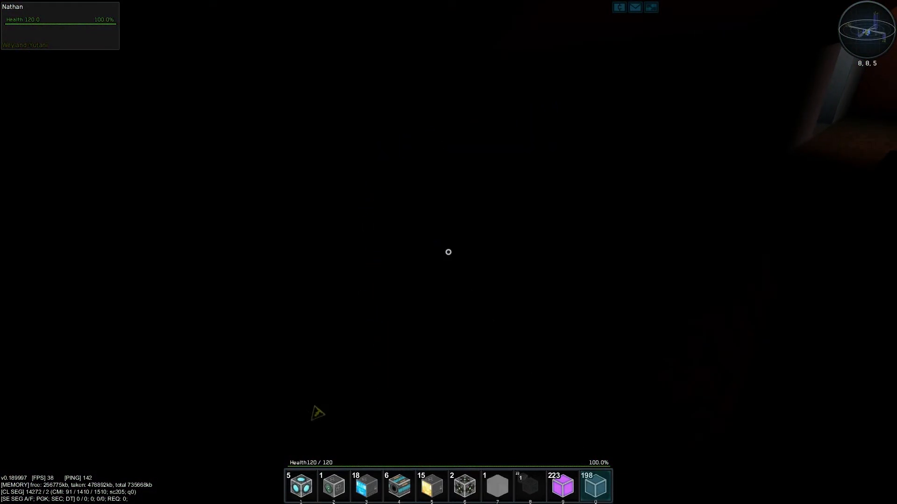
- Place a grey block from the hotbar inside the red-walled interior room
{"action": "right_click", "coordinate": [448, 253]}
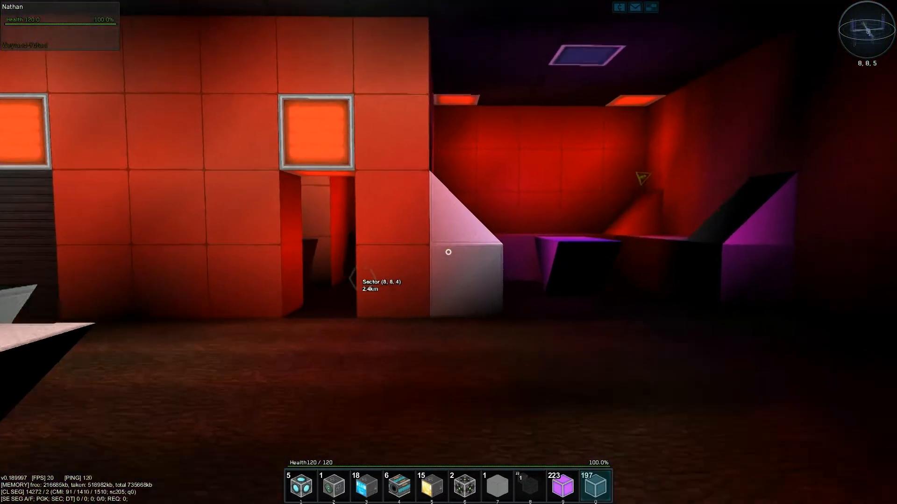
{"action": "mouse_move", "coordinate": [448, 252]}
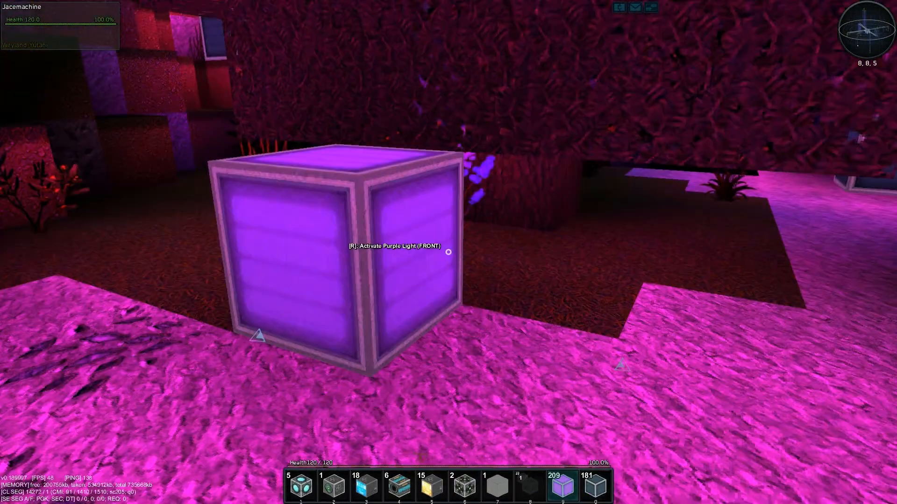
- Use R on the glowing Purple Light block on the pink ground
{"action": "key", "text": "r"}
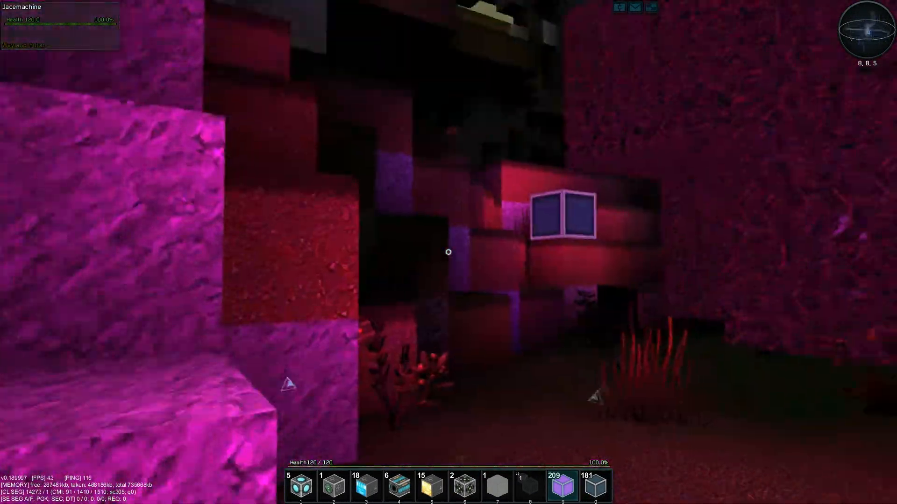
{"action": "mouse_move", "coordinate": [449, 252]}
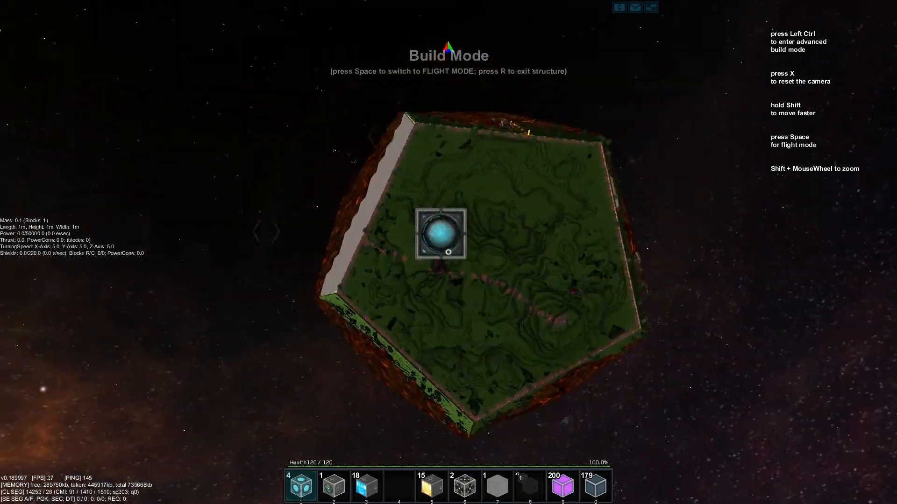
- Bring up the inventory beside the floating ship core to stock thruster modules
{"action": "key", "text": "space"}
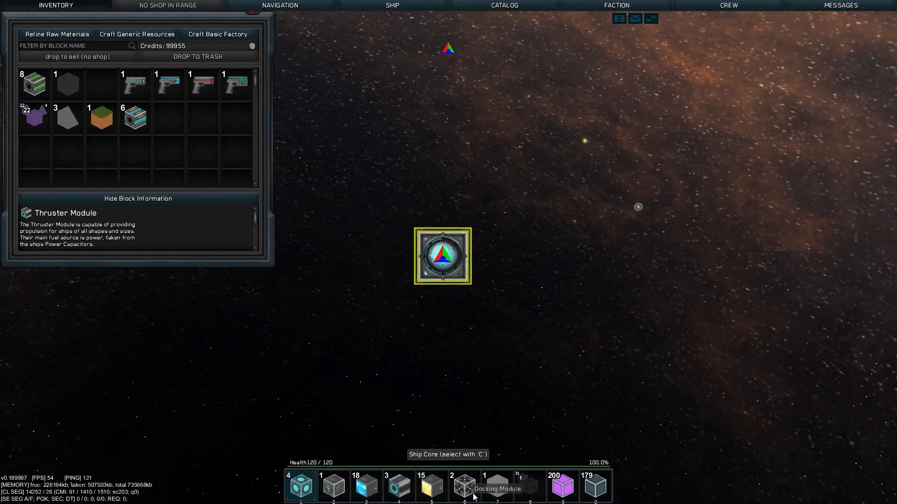
{"action": "mouse_move", "coordinate": [398, 487]}
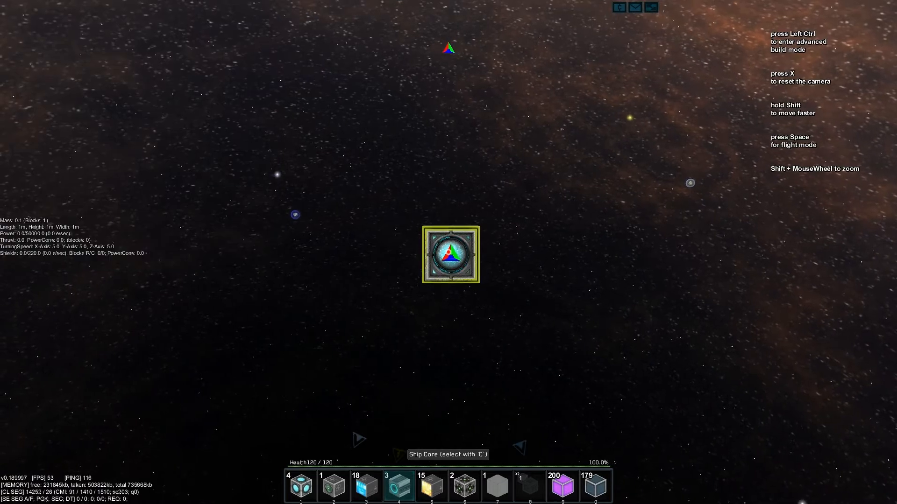
- Switch to flying the ship core, browse the Navigation Options list, then close it
{"action": "key", "text": "space"}
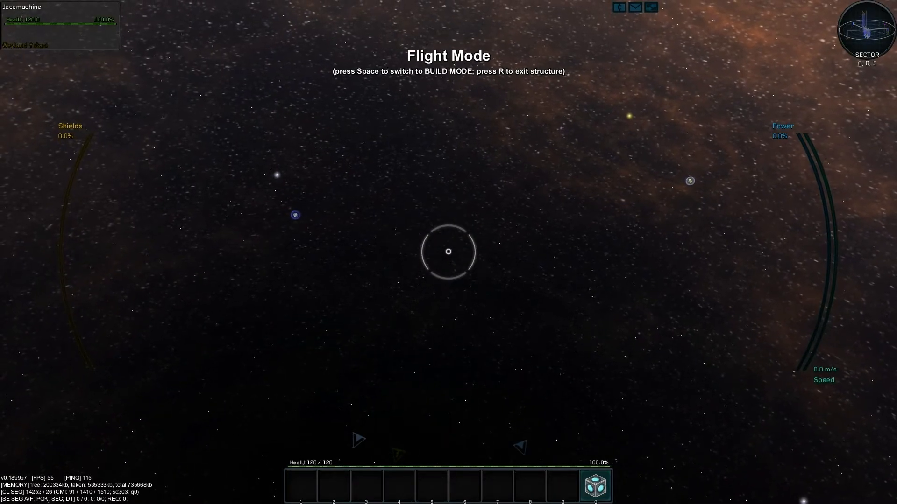
{"action": "left_click", "coordinate": [280, 5]}
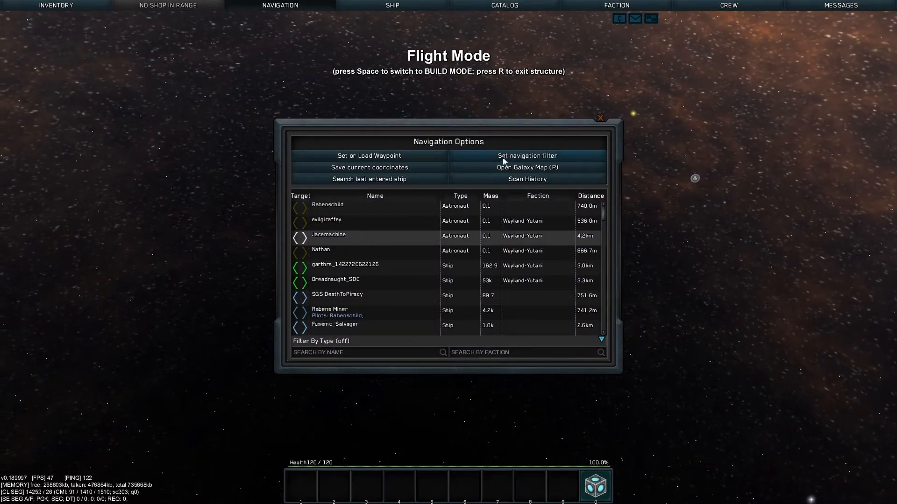
{"action": "left_click", "coordinate": [527, 156]}
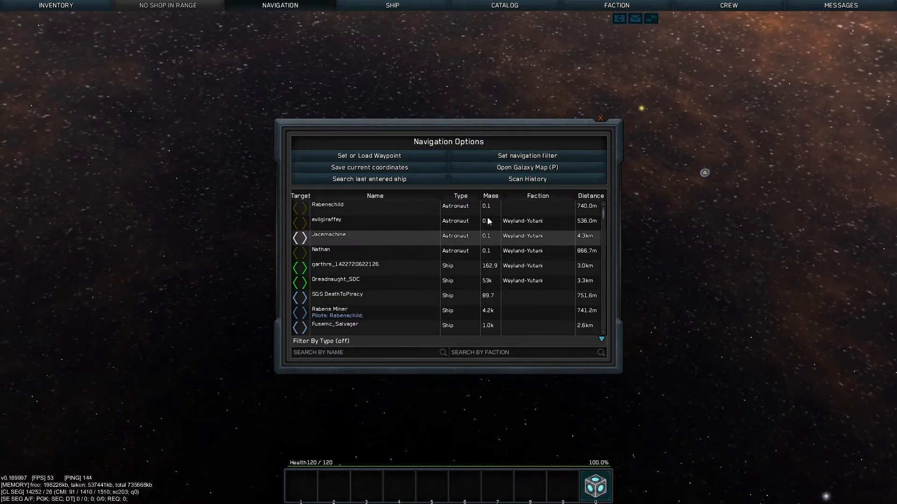
{"action": "scroll", "scroll_direction": "down", "scroll_amount": 3}
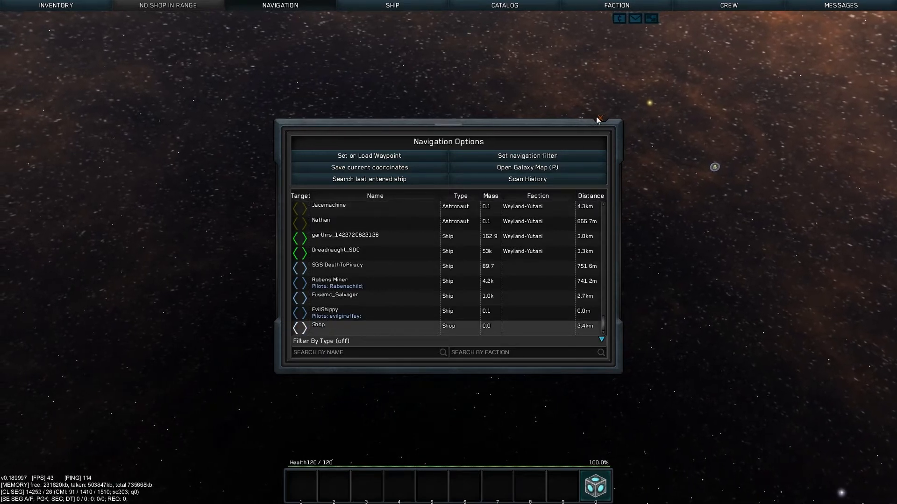
{"action": "left_click", "coordinate": [599, 120]}
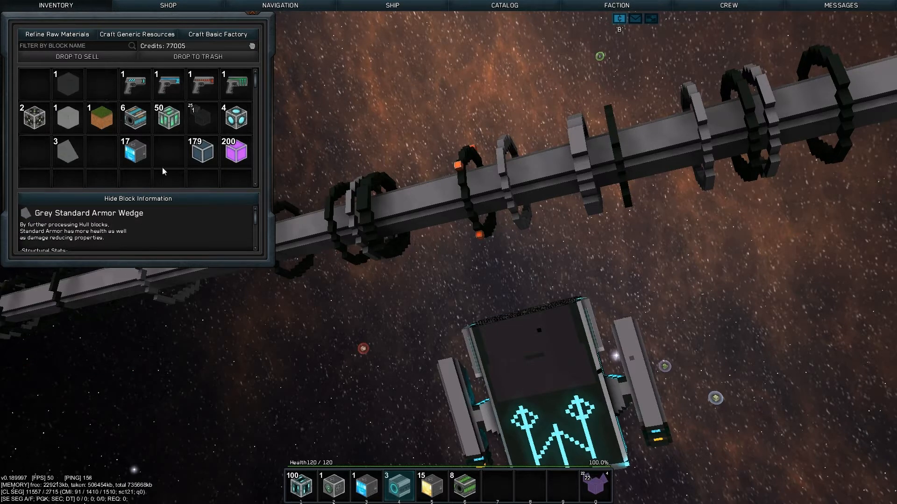
{"action": "mouse_move", "coordinate": [235, 117]}
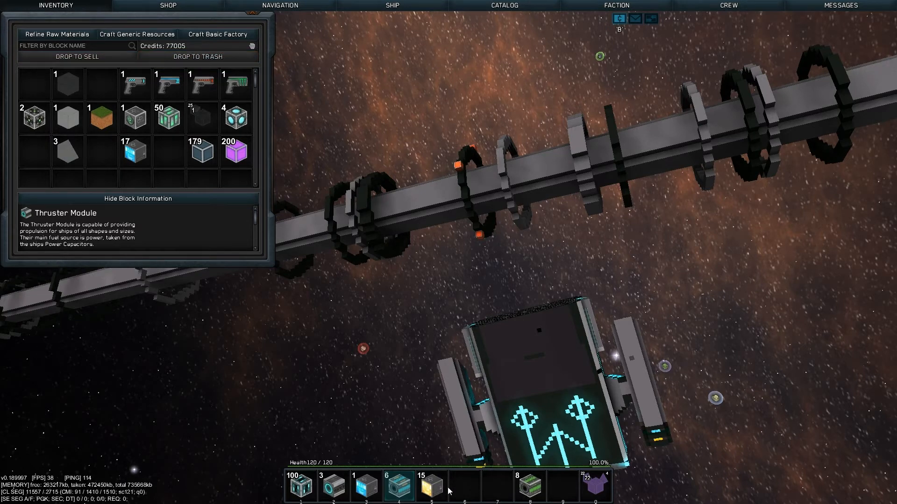
{"action": "mouse_move", "coordinate": [378, 398]}
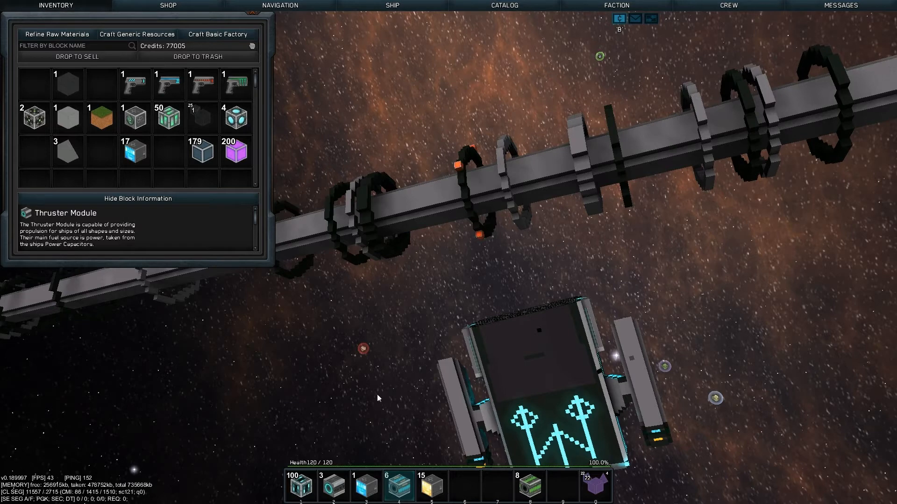
{"action": "mouse_move", "coordinate": [135, 151]}
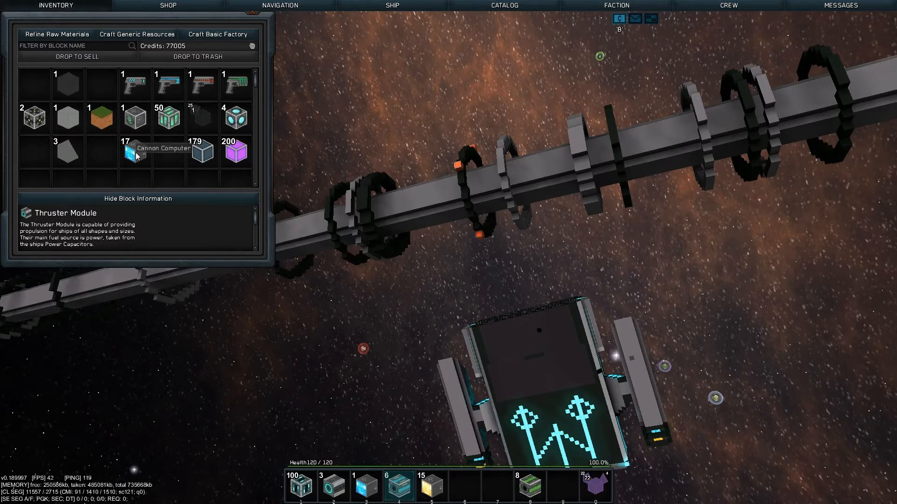
{"action": "mouse_move", "coordinate": [102, 151]}
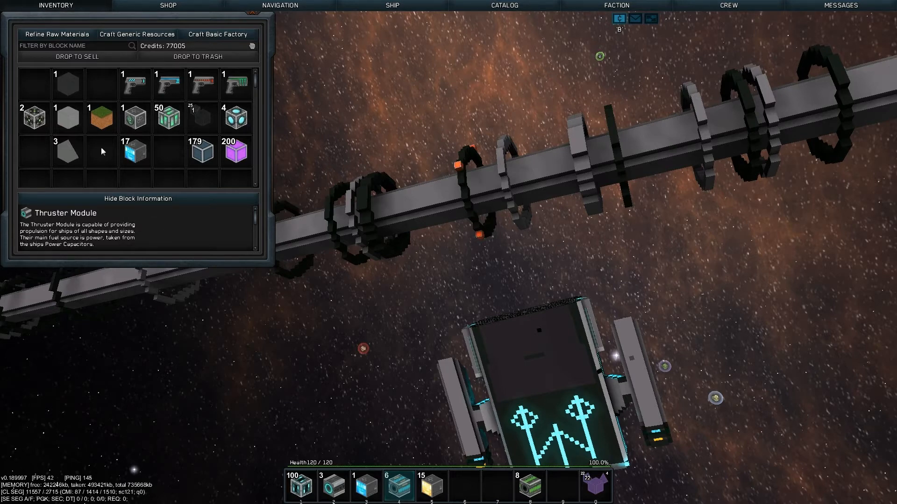
{"action": "mouse_move", "coordinate": [169, 117]}
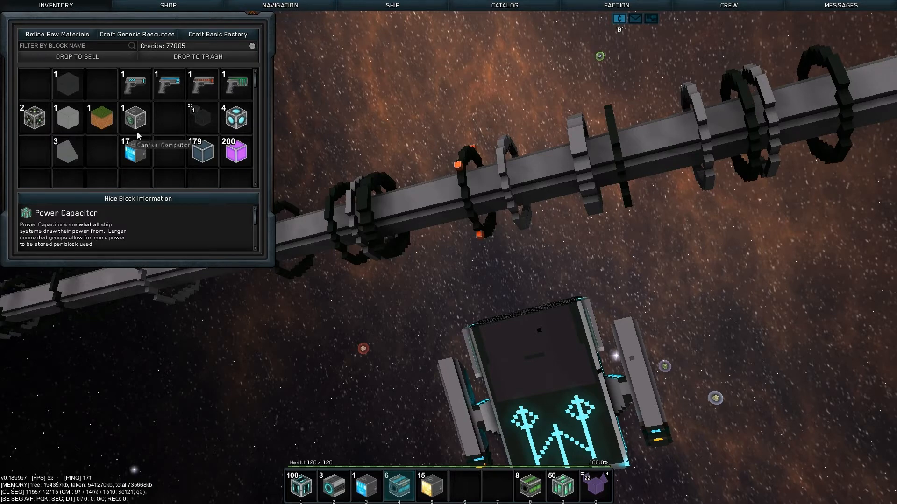
{"action": "mouse_move", "coordinate": [249, 47]}
{"action": "type", "text": "rad"}
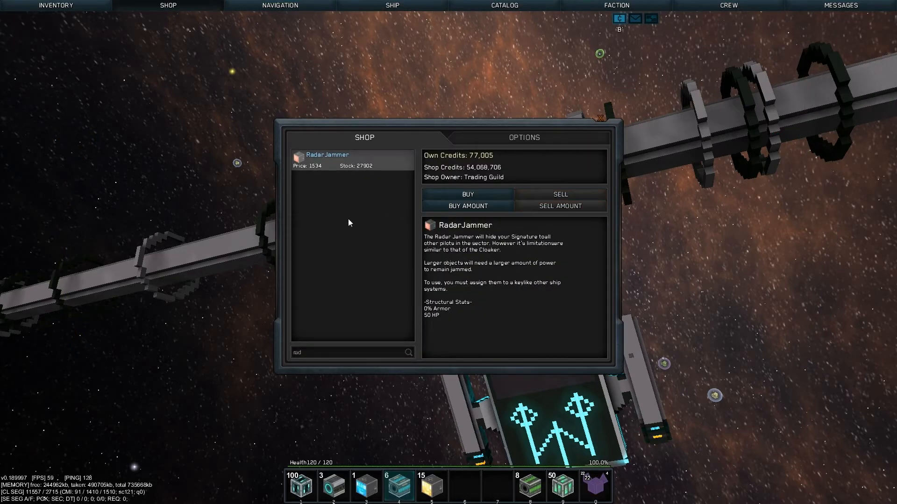
{"action": "mouse_move", "coordinate": [393, 305]}
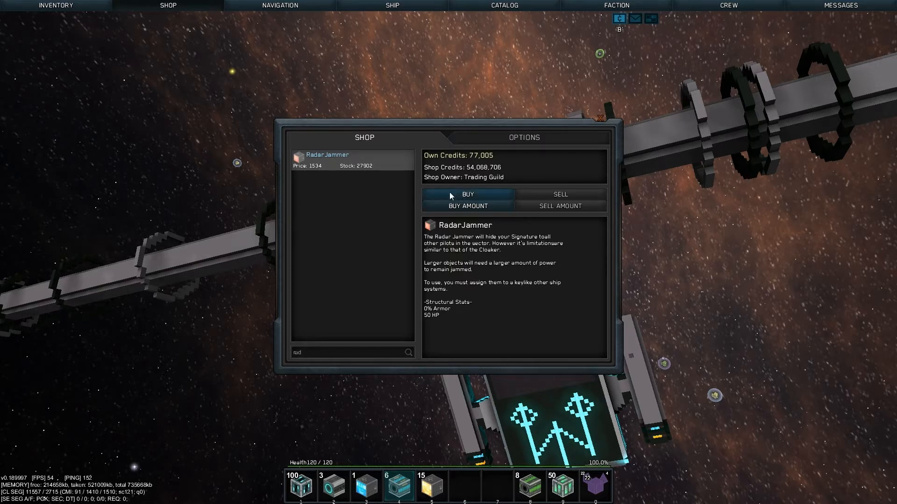
- Buy one Radar Jammer and search the shop for 'thr'
{"action": "left_click", "coordinate": [466, 194]}
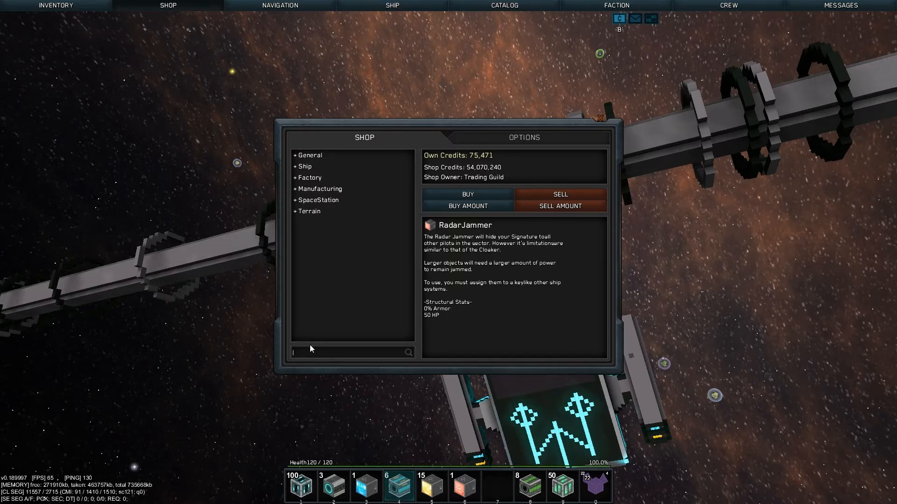
{"action": "type", "text": "thru"}
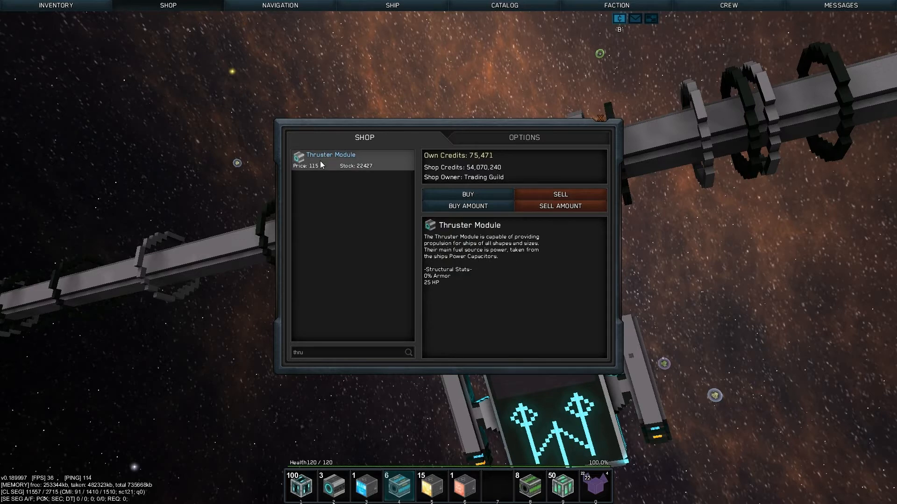
{"action": "mouse_move", "coordinate": [317, 356]}
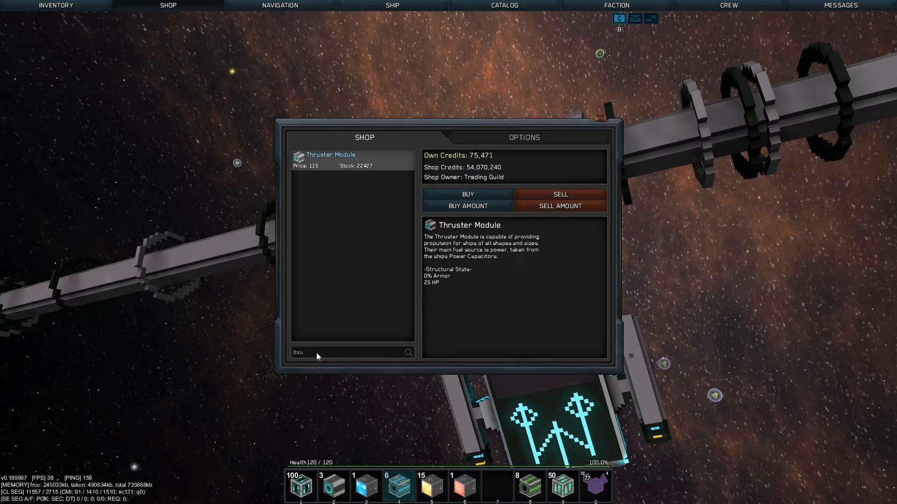
- Buy a batch of Thruster Modules and 100 Salvage Modules, then clear the search field
{"action": "left_click", "coordinate": [468, 206]}
{"action": "type", "text": "salvage"}
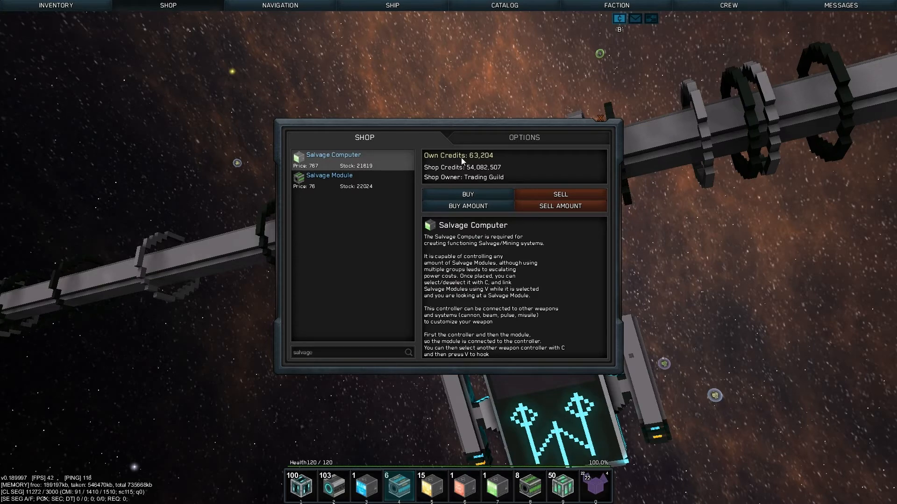
{"action": "mouse_move", "coordinate": [320, 233]}
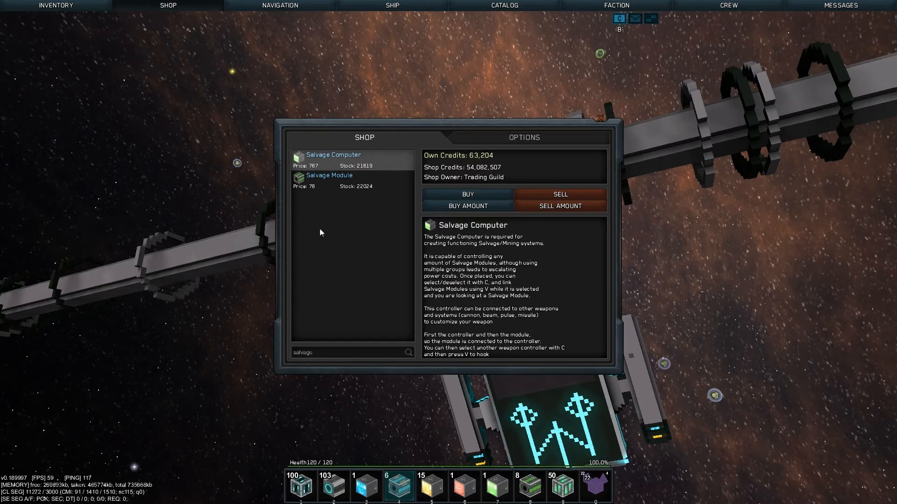
{"action": "left_click", "coordinate": [329, 175]}
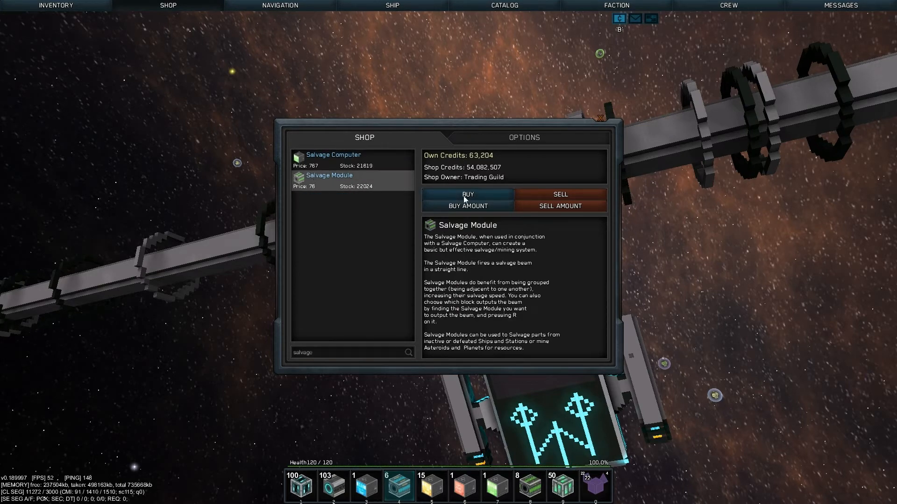
{"action": "left_click", "coordinate": [467, 206]}
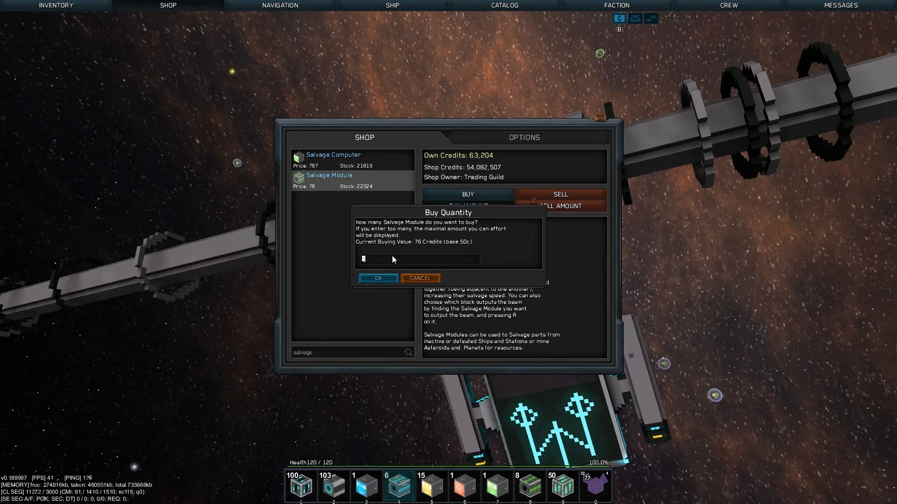
{"action": "type", "text": "100"}
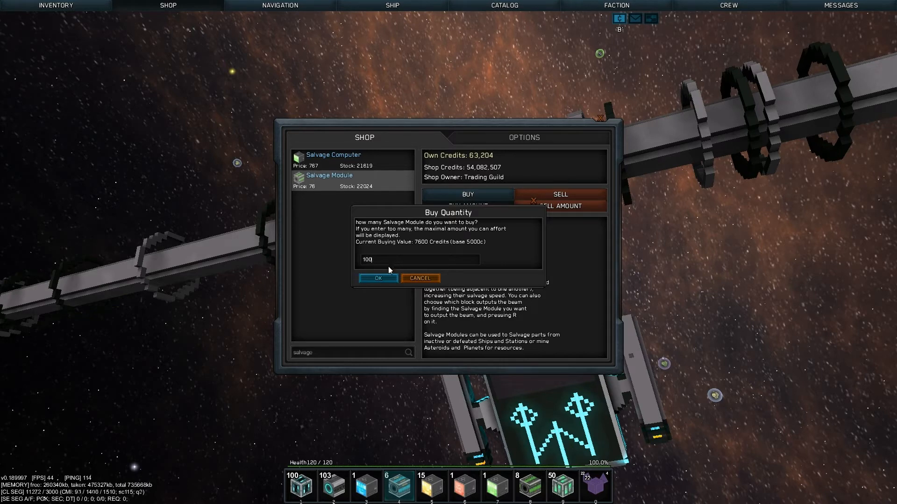
{"action": "left_click", "coordinate": [377, 278]}
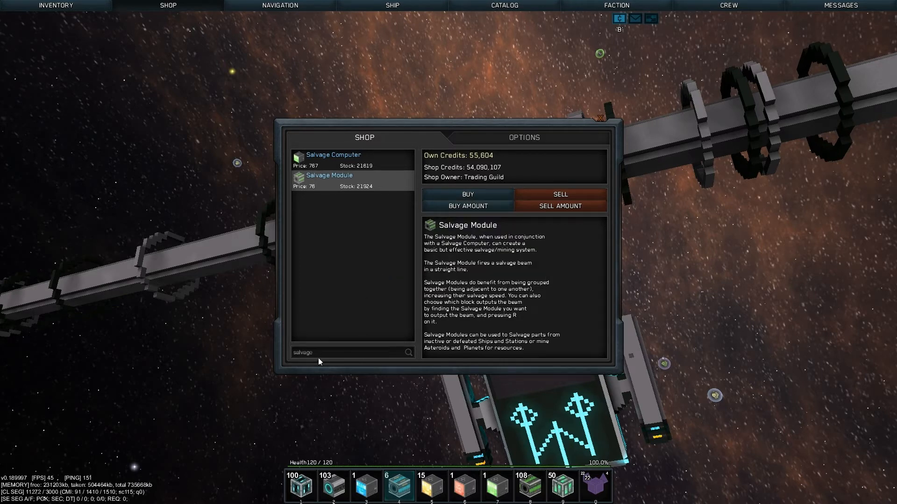
{"action": "key", "text": "backspace"}
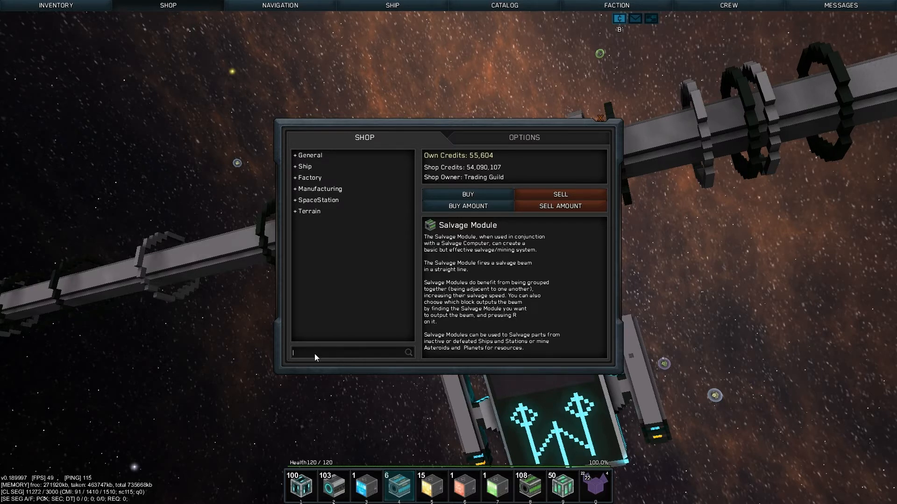
{"action": "type", "text": "hu"}
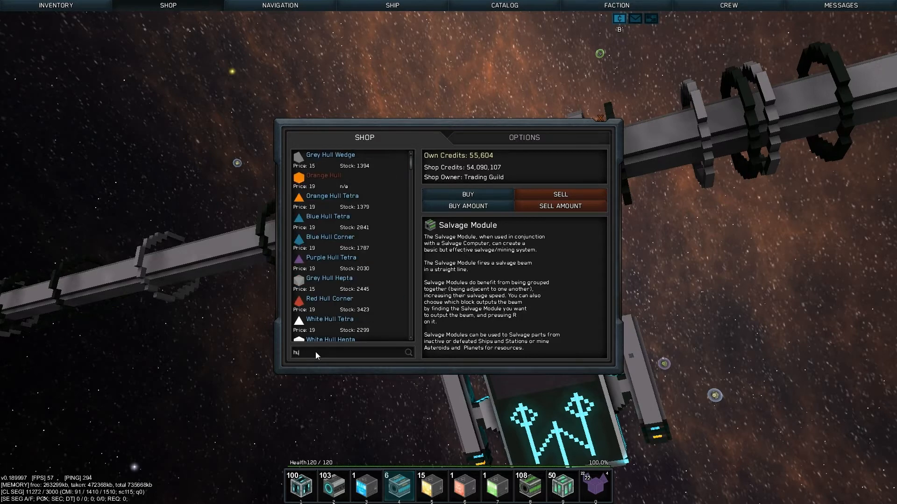
{"action": "type", "text": "ull"}
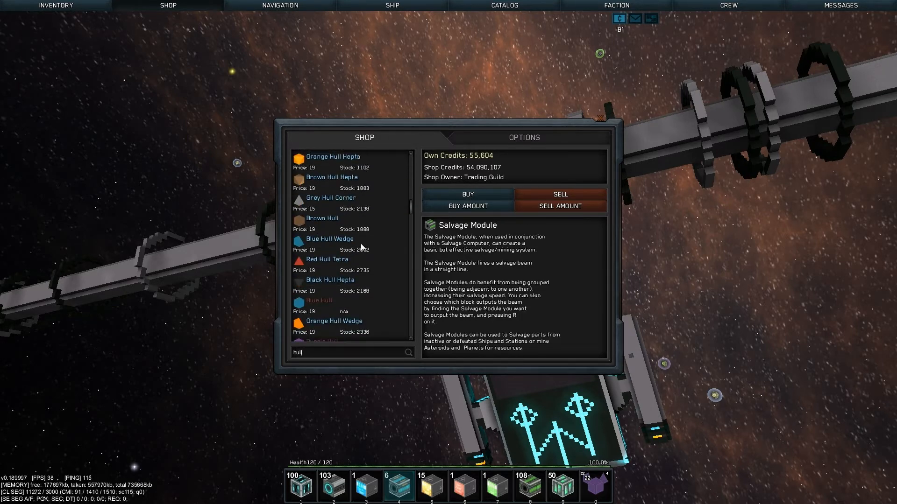
{"action": "scroll", "scroll_direction": "down", "scroll_amount": 3}
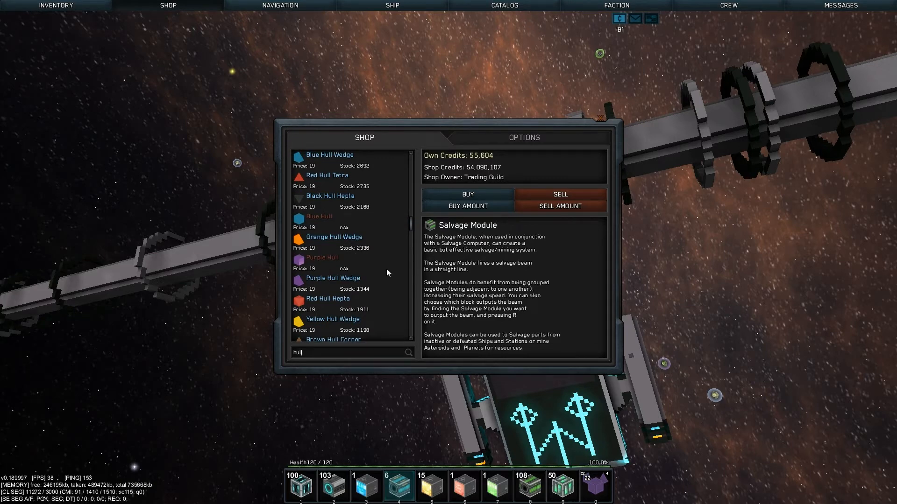
{"action": "scroll", "scroll_direction": "down", "scroll_amount": 3}
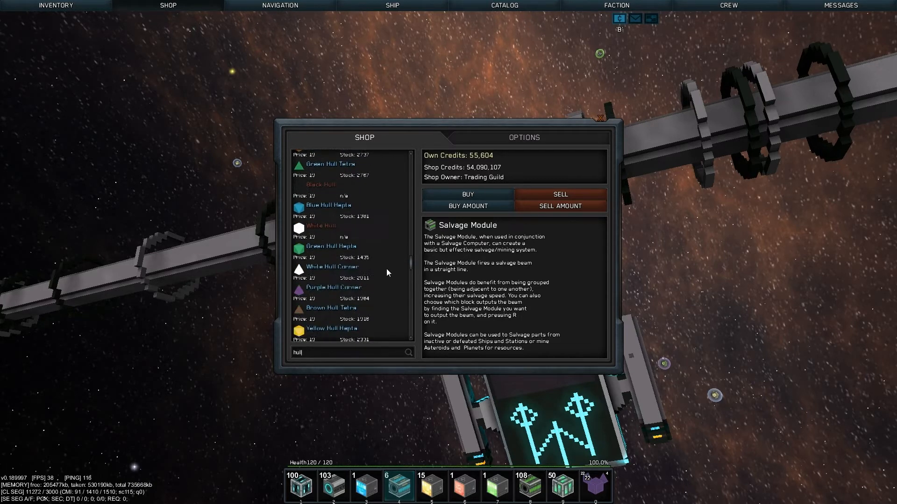
{"action": "scroll", "scroll_direction": "down", "scroll_amount": 3}
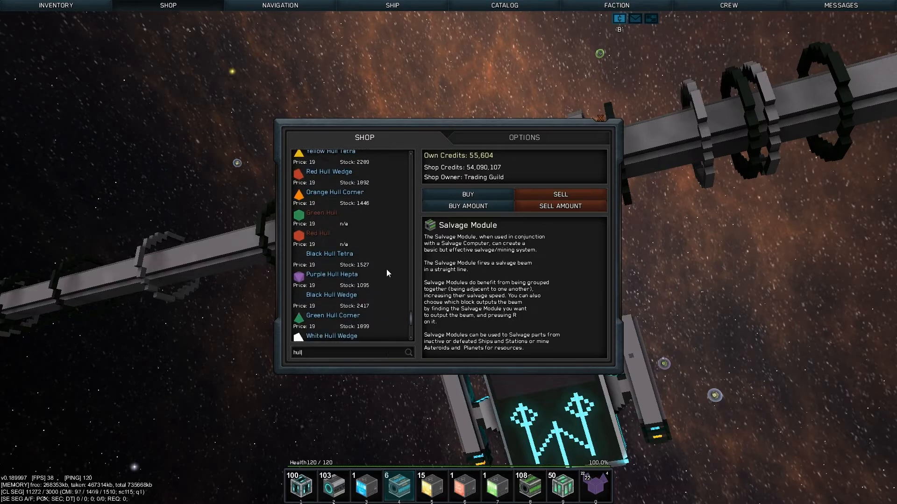
{"action": "scroll", "scroll_direction": "down", "scroll_amount": 3}
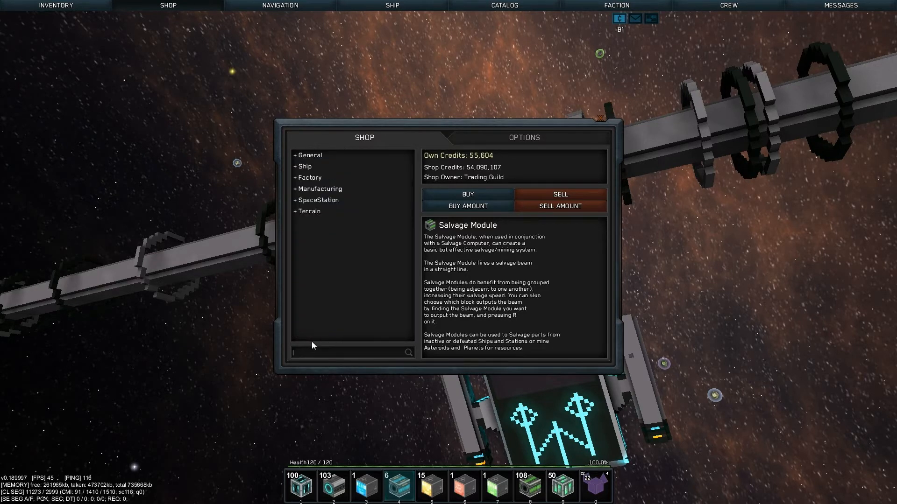
- Search 'purp' and buy 50 Purple Advanced Armor, dropping credits to 27,004
{"action": "type", "text": "purple"}
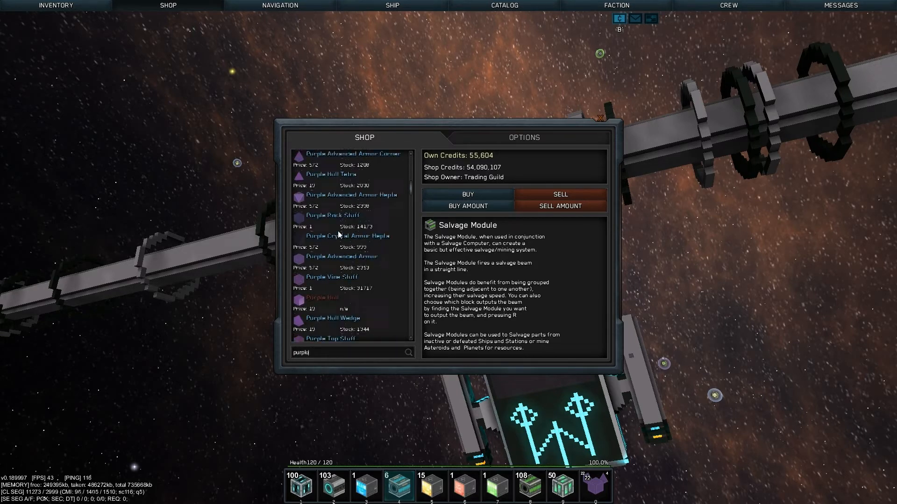
{"action": "scroll", "scroll_direction": "down", "scroll_amount": 3}
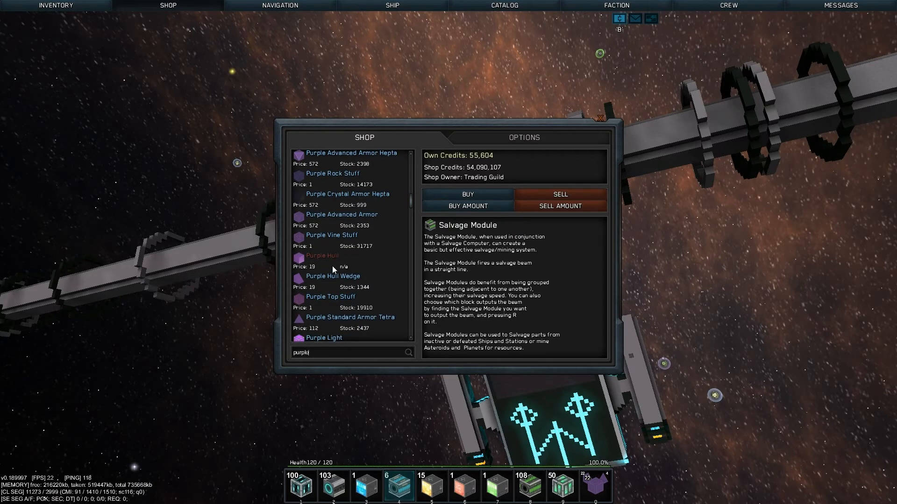
{"action": "left_click", "coordinate": [341, 218]}
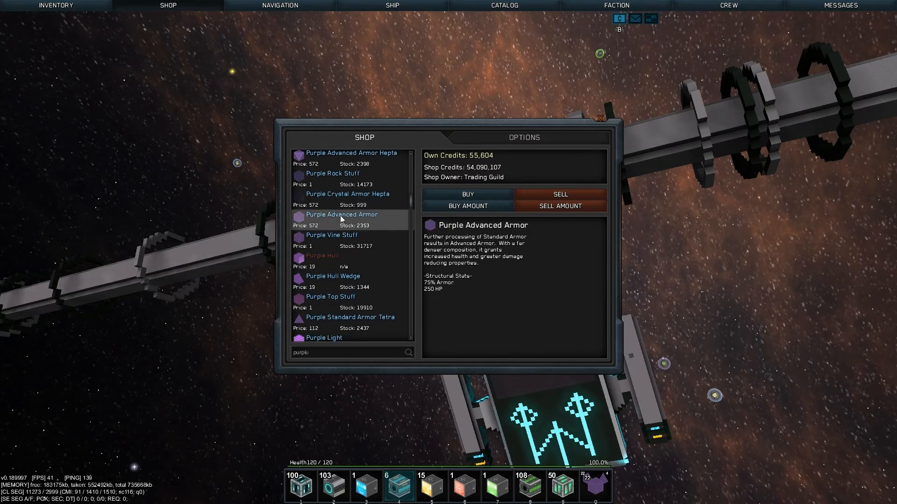
{"action": "left_click", "coordinate": [466, 194]}
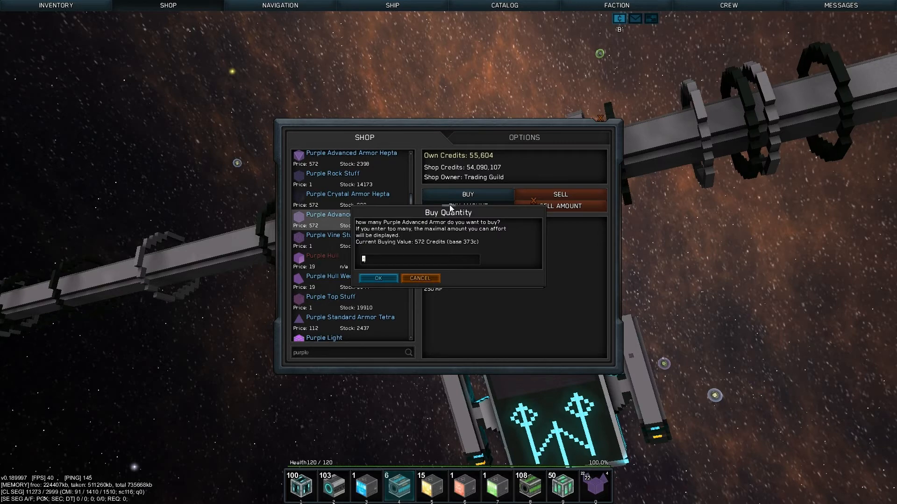
{"action": "type", "text": "50"}
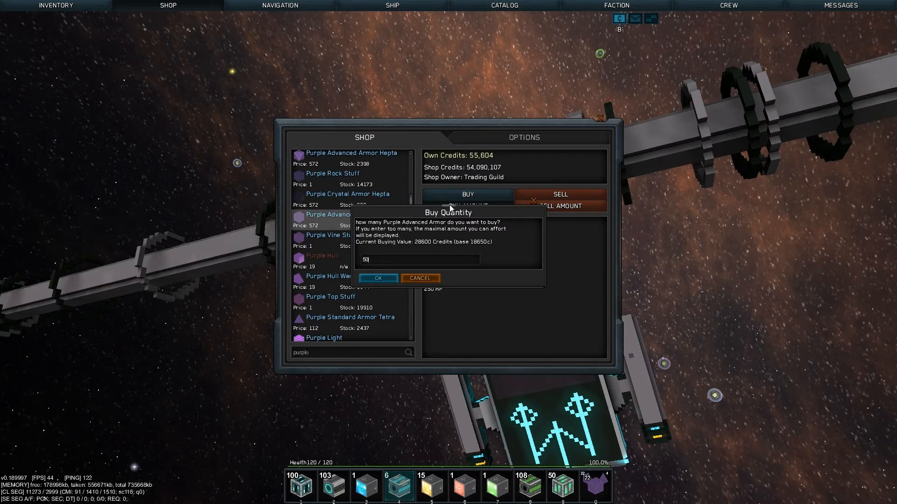
{"action": "left_click", "coordinate": [377, 278]}
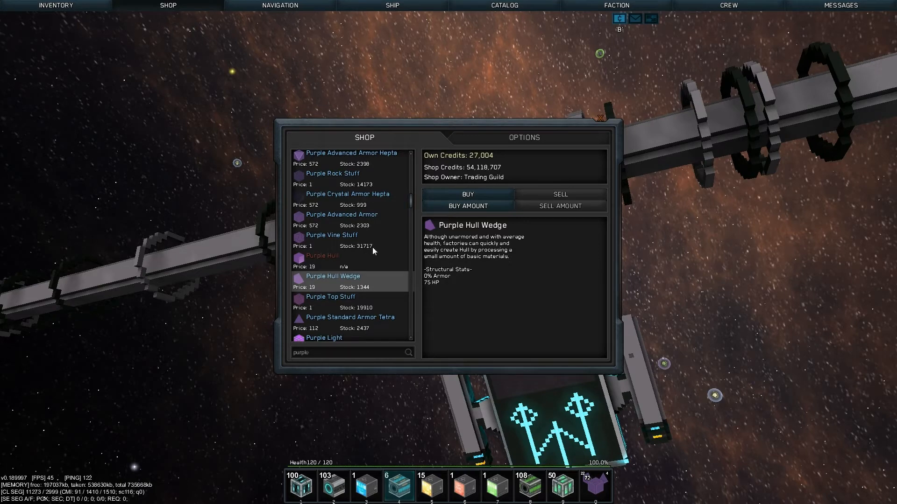
- Search 'rey', buy 60 Grey Standard Armor, then close the shop
{"action": "scroll", "scroll_direction": "down", "scroll_amount": 3}
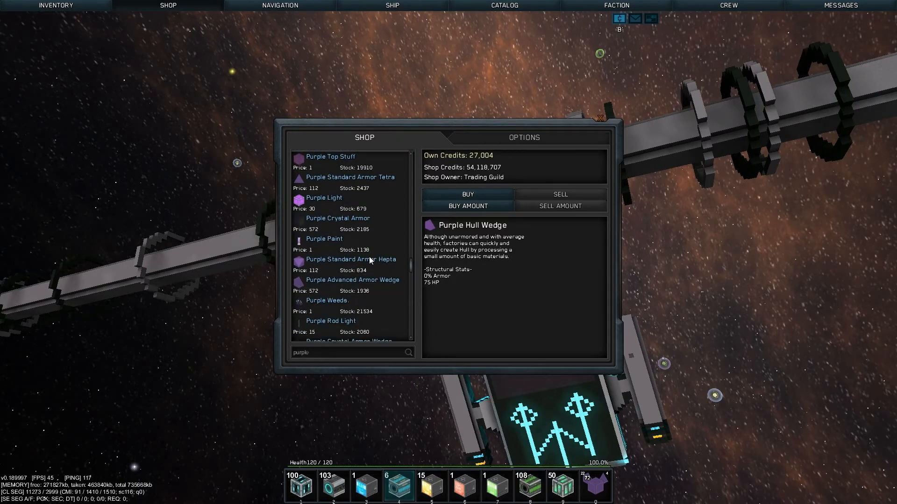
{"action": "mouse_move", "coordinate": [326, 352]}
{"action": "type", "text": "g"}
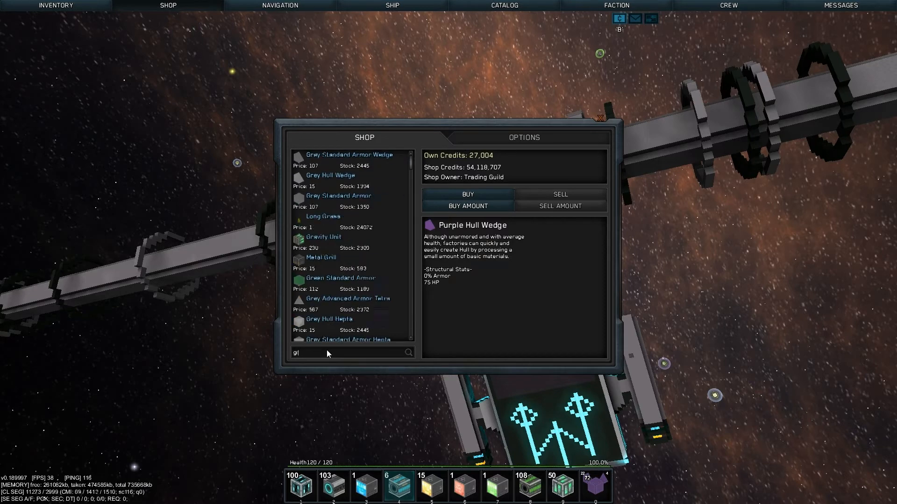
{"action": "type", "text": "rey"}
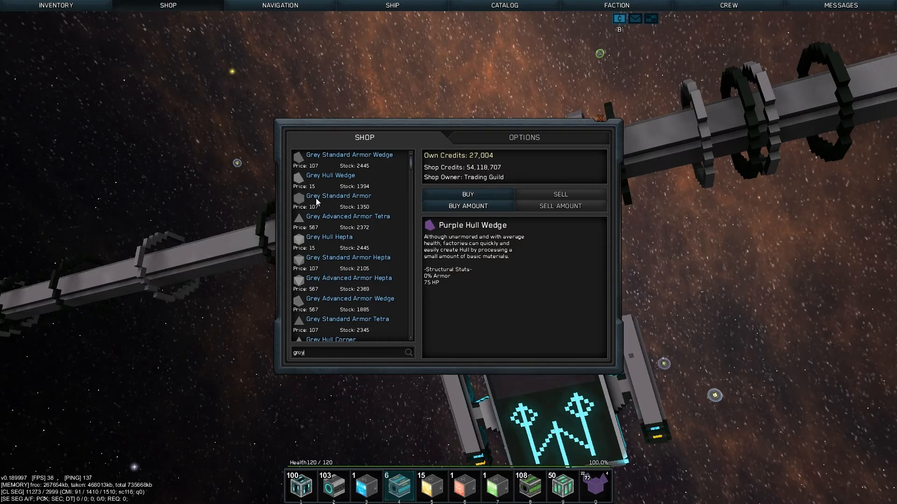
{"action": "left_click", "coordinate": [338, 196]}
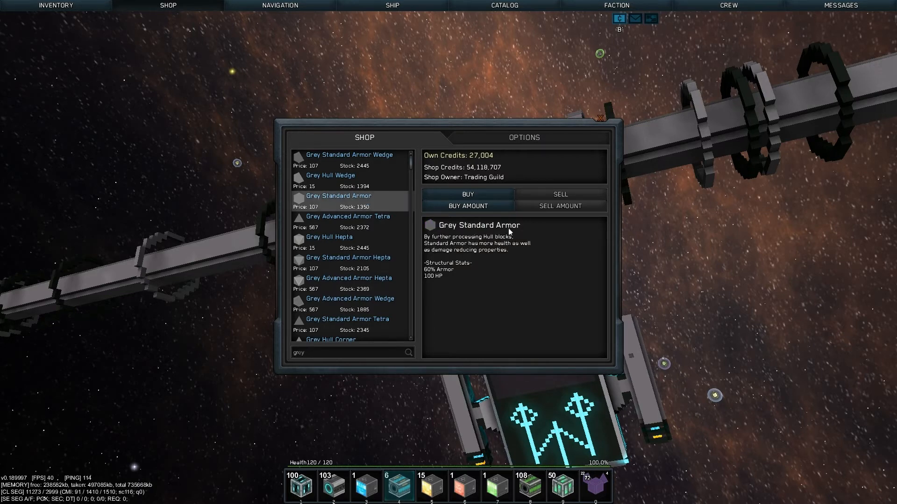
{"action": "left_click", "coordinate": [466, 206]}
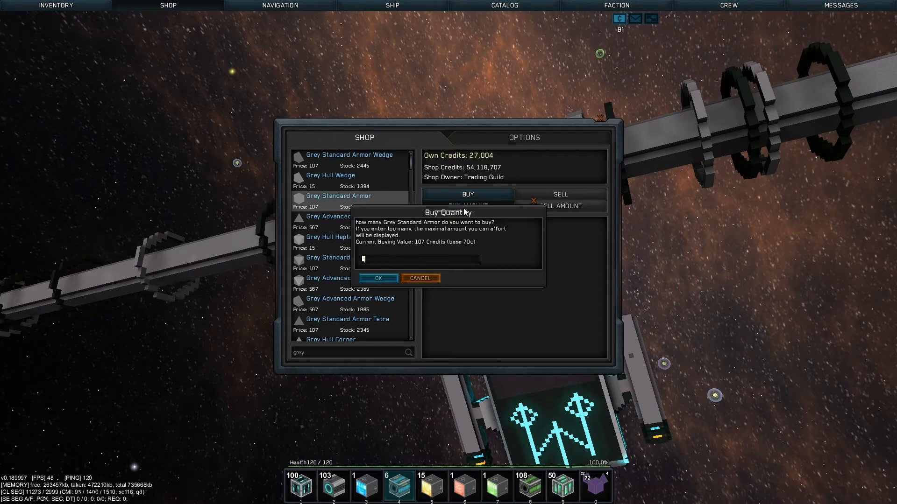
{"action": "type", "text": "60"}
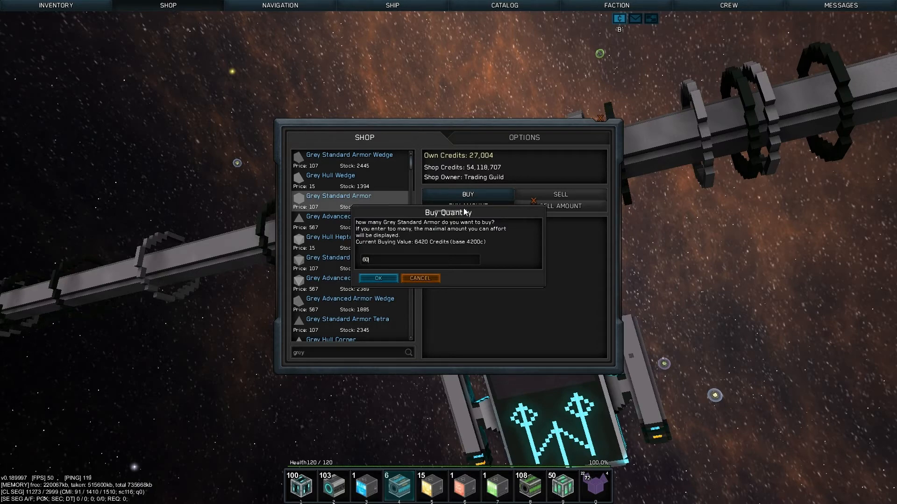
{"action": "left_click", "coordinate": [377, 278]}
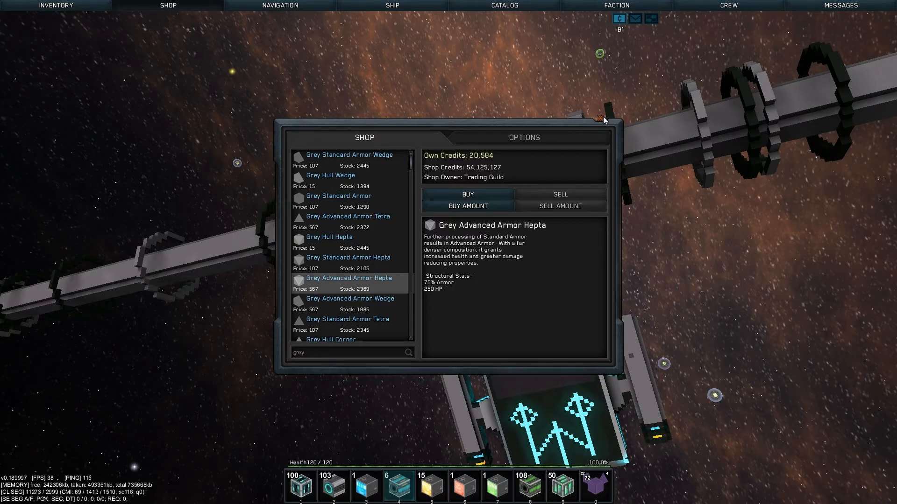
{"action": "left_click", "coordinate": [602, 119]}
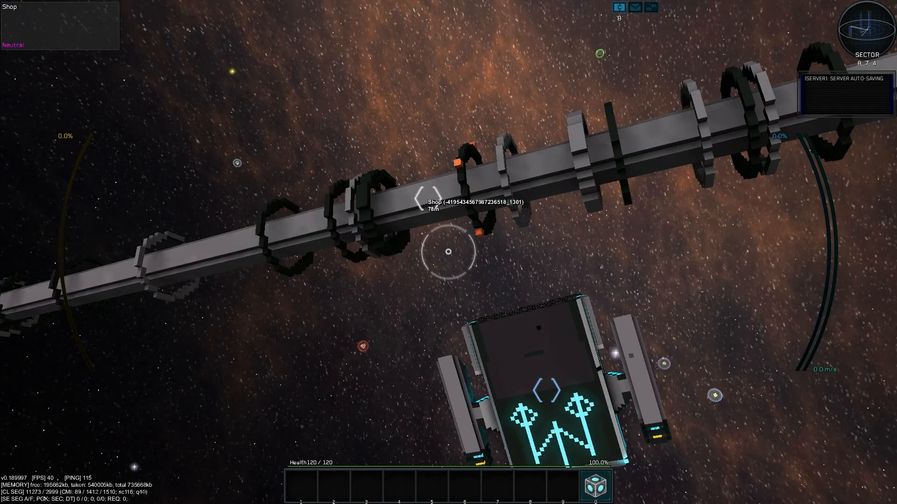
{"action": "left_click", "coordinate": [279, 5]}
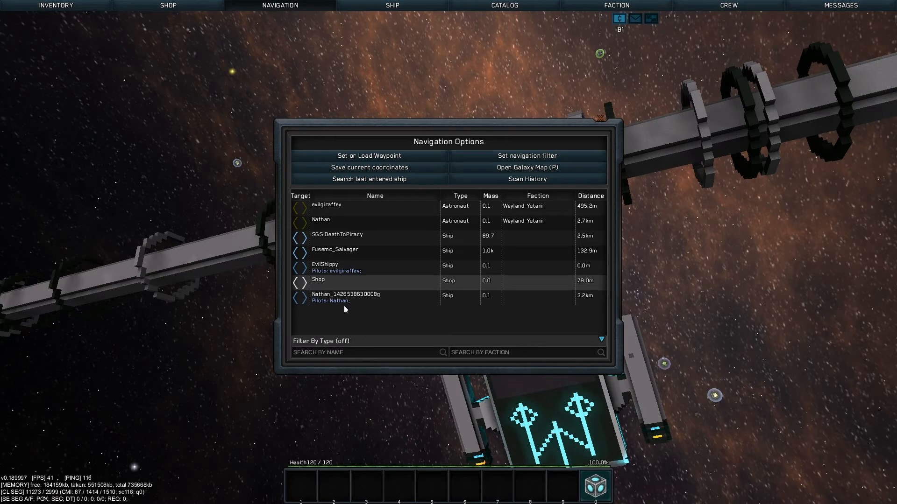
{"action": "mouse_move", "coordinate": [352, 301]}
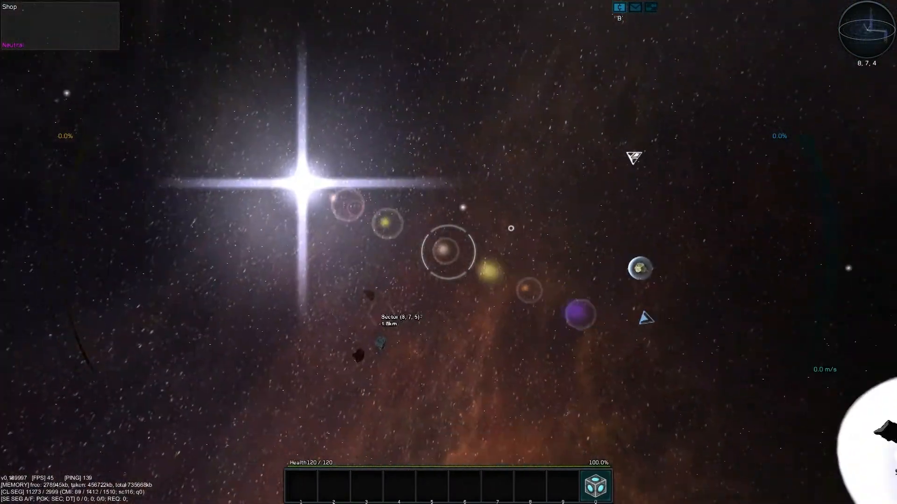
{"action": "left_click", "coordinate": [279, 5]}
{"action": "type", "text": "H"}
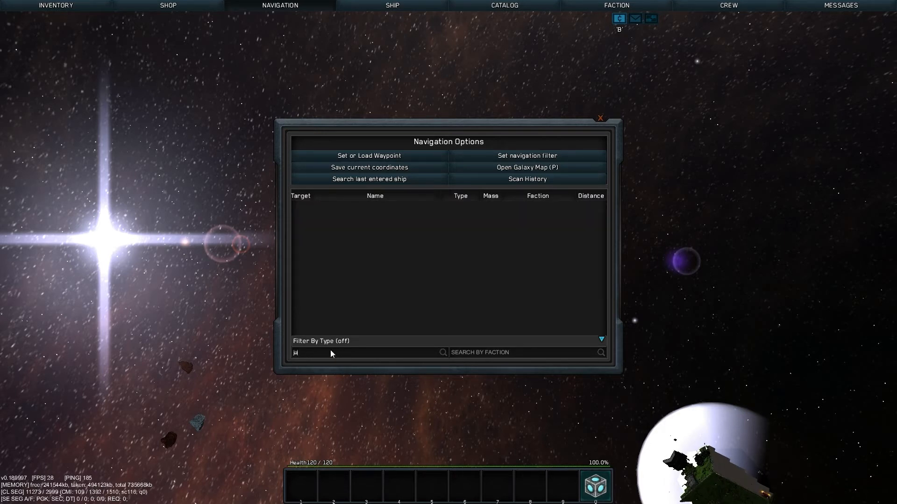
{"action": "type", "text": "aco"}
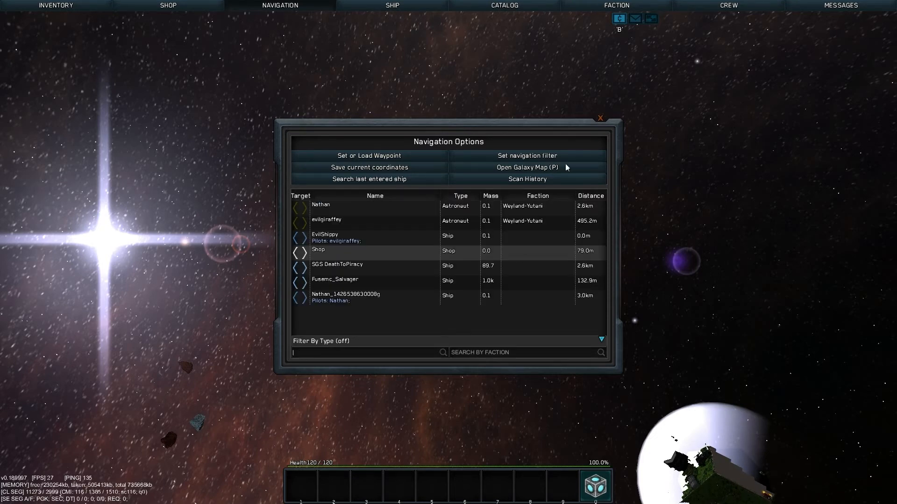
{"action": "left_click", "coordinate": [600, 118]}
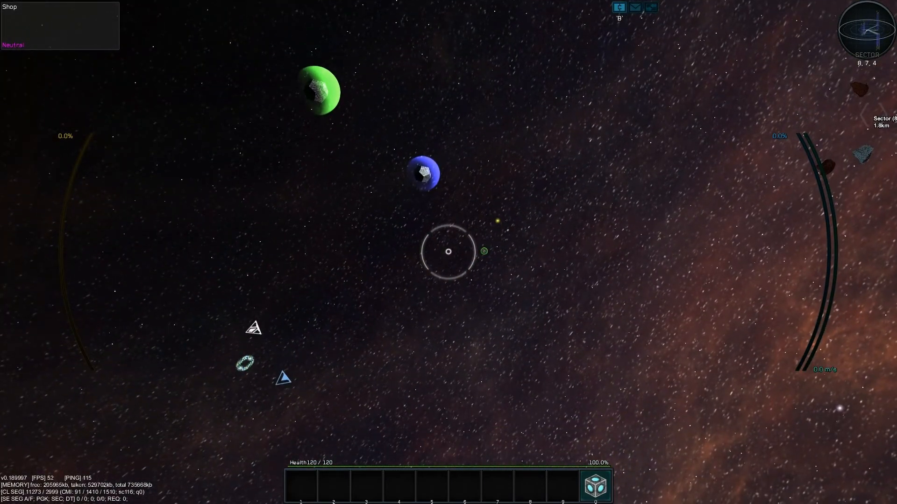
- Enter the newly placed ship core and fly away from the shop
{"action": "key", "text": "b"}
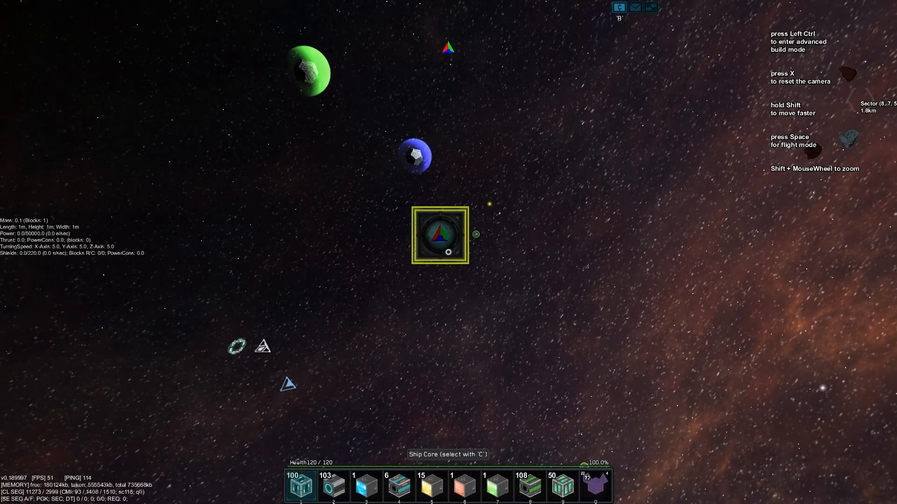
{"action": "key", "text": "space"}
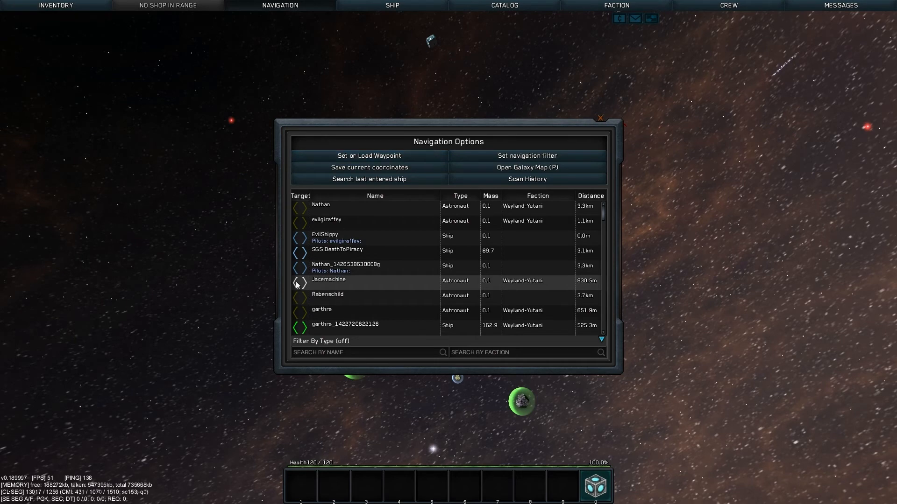
{"action": "mouse_move", "coordinate": [633, 108]}
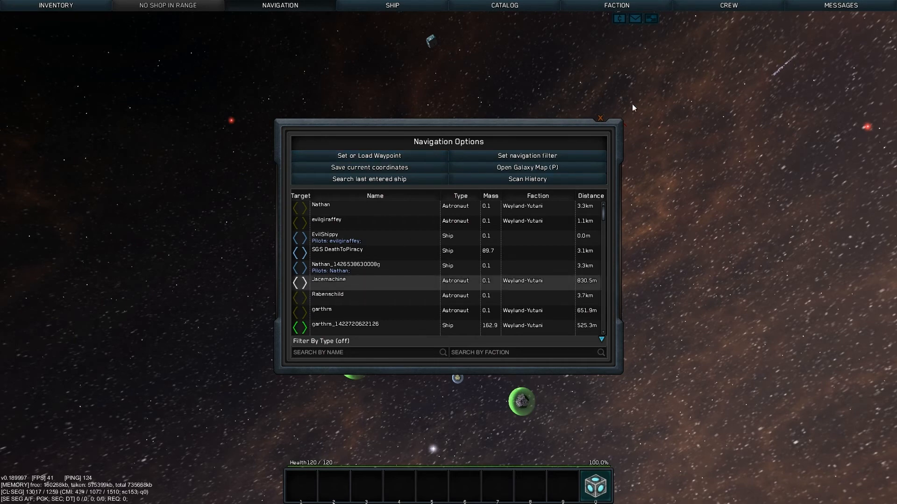
- Set Jacemachine, the Weyland-Yutani astronaut about 830 m away, as navigation target
{"action": "left_click", "coordinate": [599, 118]}
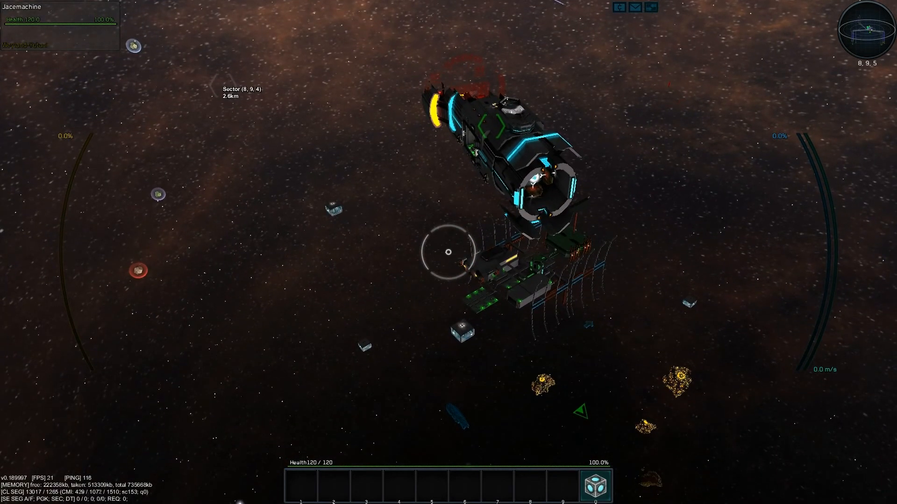
{"action": "left_click", "coordinate": [280, 5]}
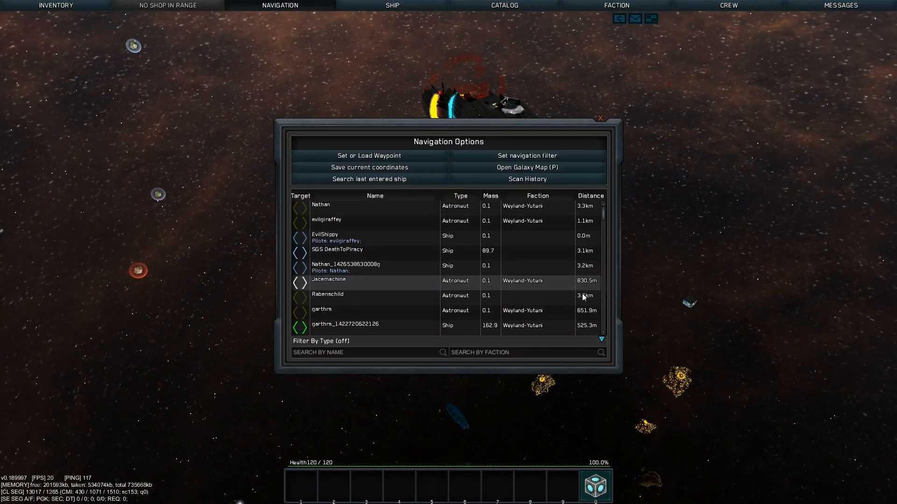